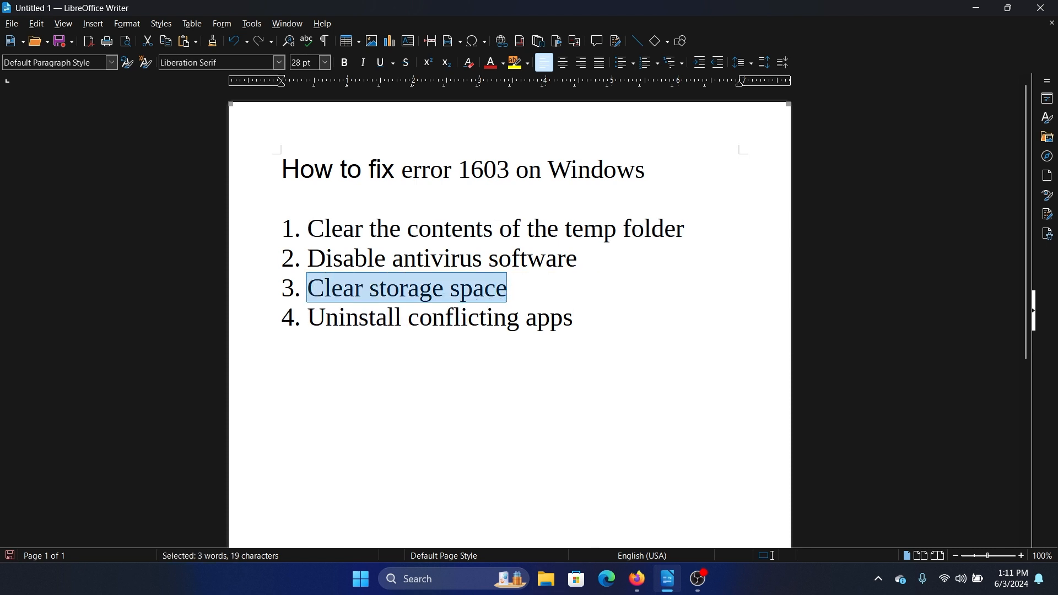
# Search 'disk' in Windows Search and launch Disk Cleanup
pyautogui.write('disk')
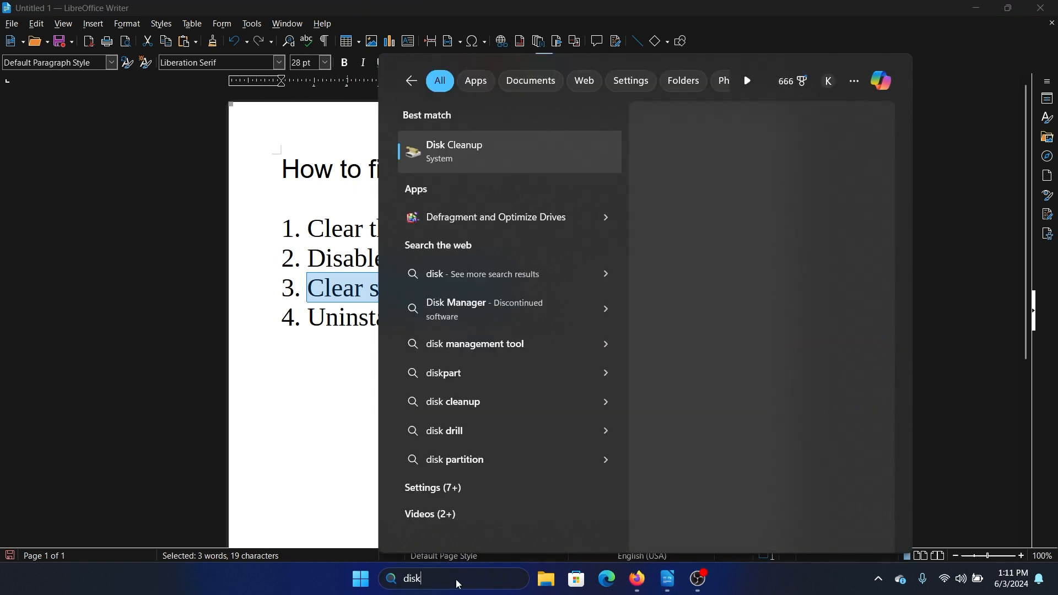
pyautogui.click(454, 151)
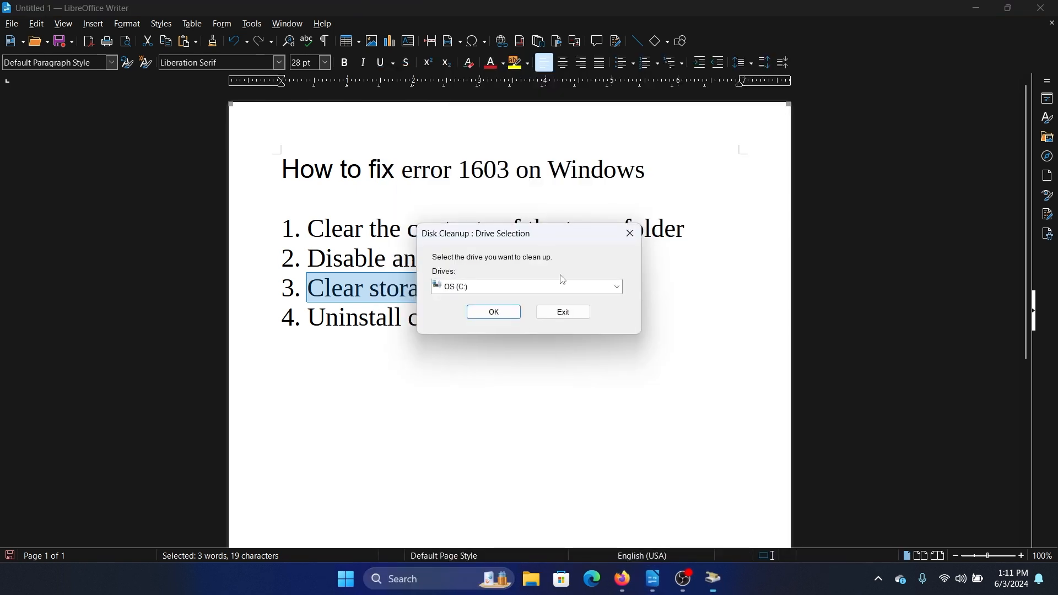
# Clean drive C with Temporary files ticked and confirm permanent deletion of the files
pyautogui.click(494, 310)
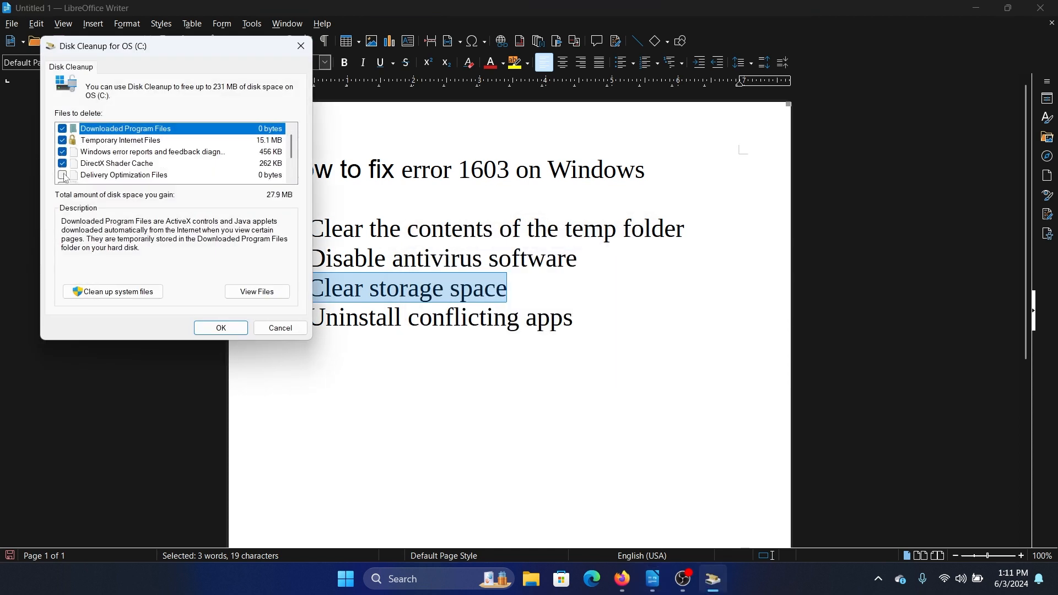
pyautogui.scroll(-3)
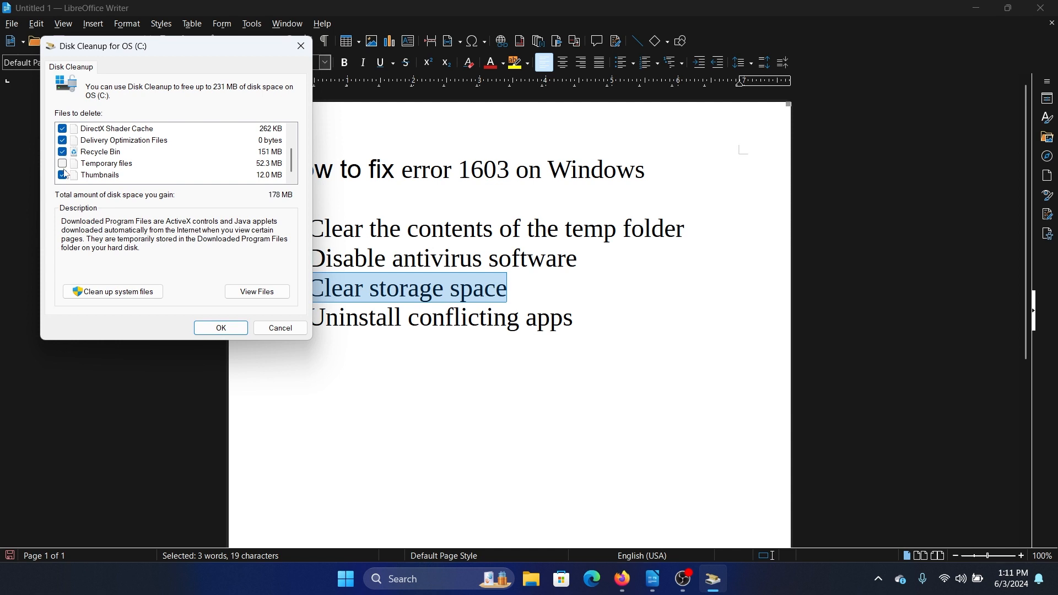
pyautogui.click(64, 163)
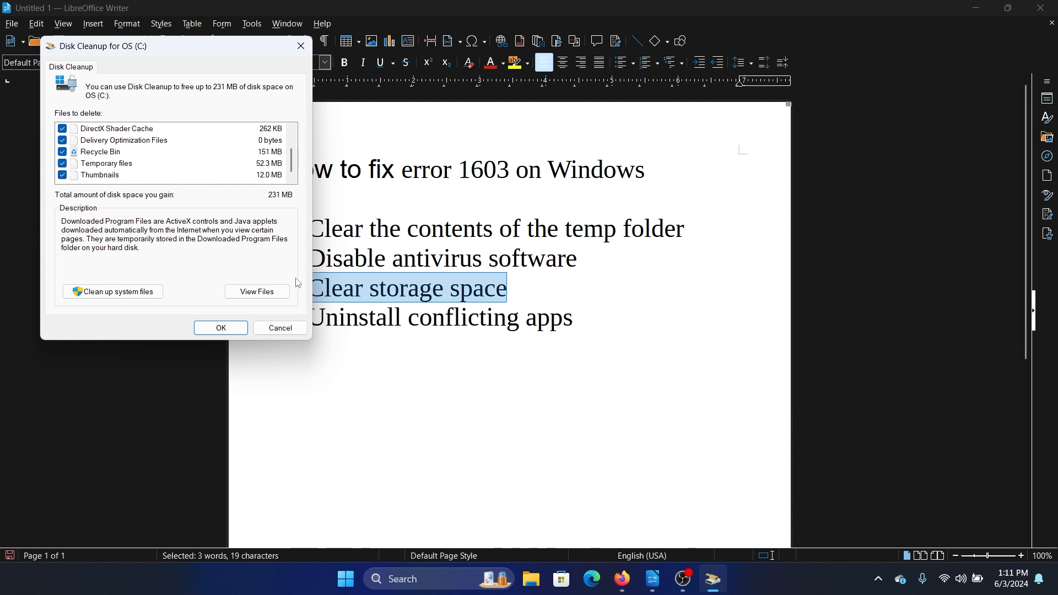
pyautogui.click(220, 327)
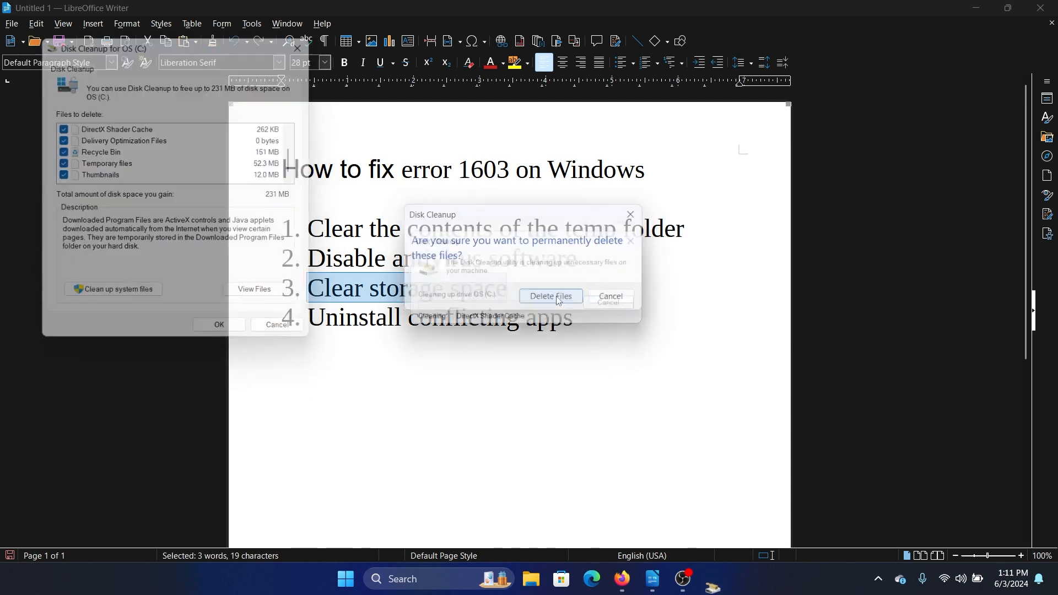
pyautogui.click(551, 295)
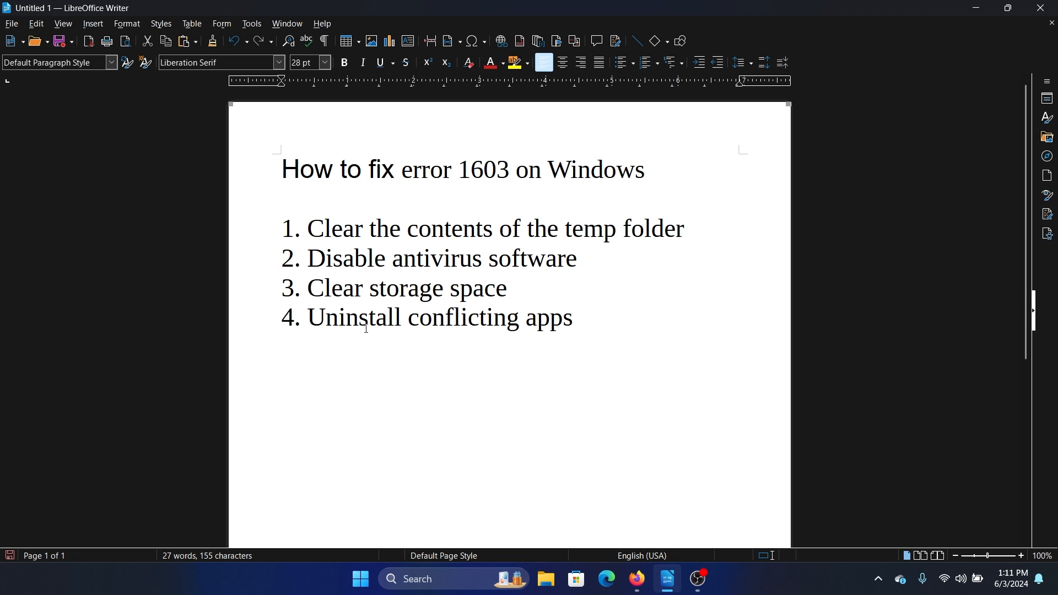
# Highlight 'Uninstall conflicting apps' in fix 4 and bring up the Start button's quick-link menu
pyautogui.doubleClick(357, 317)
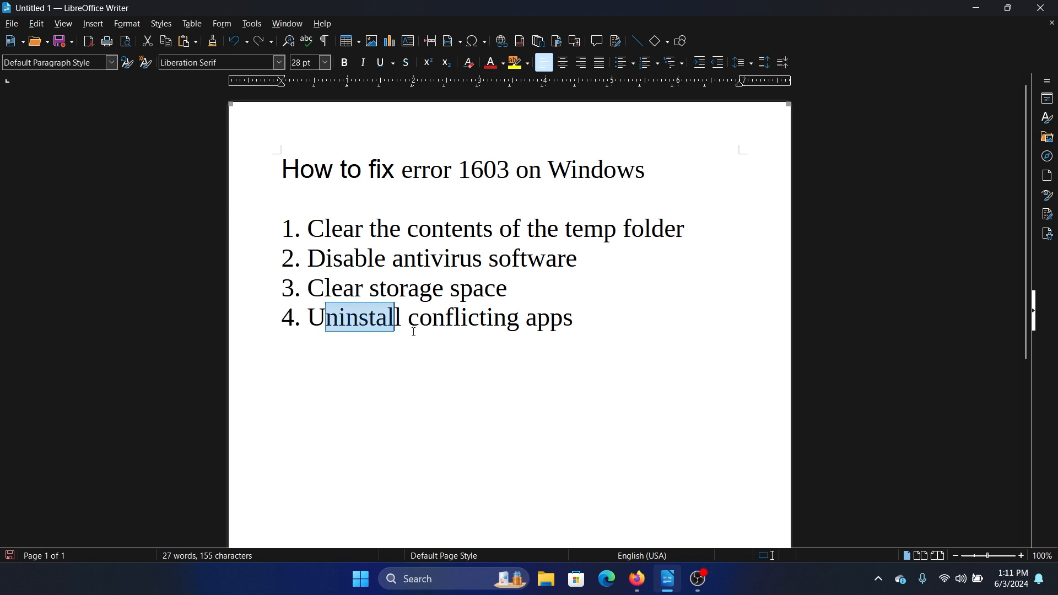
pyautogui.moveTo(390, 318); pyautogui.dragTo(549, 317)
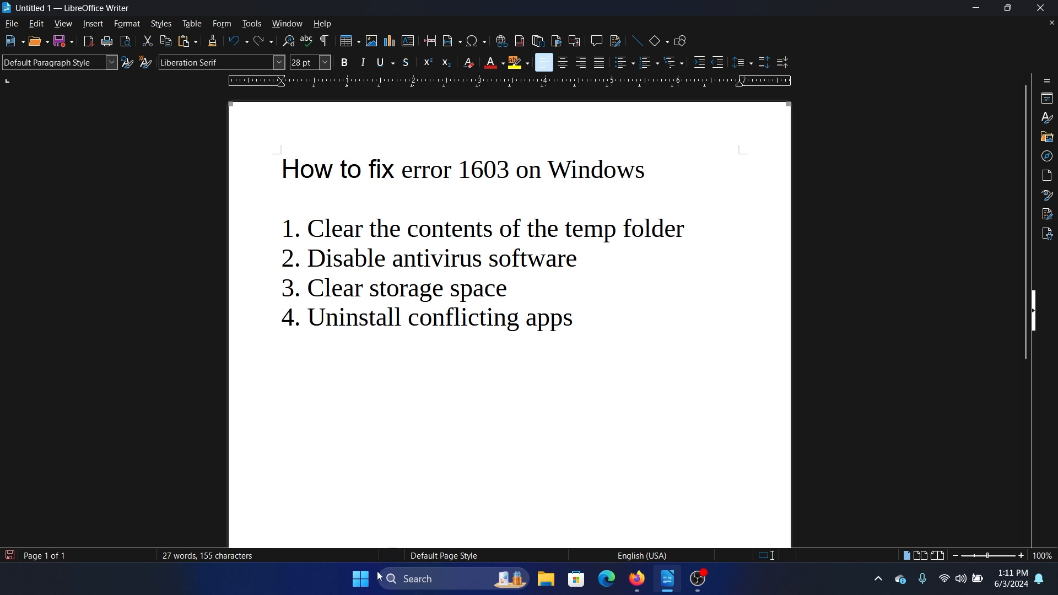
pyautogui.rightClick(359, 578)
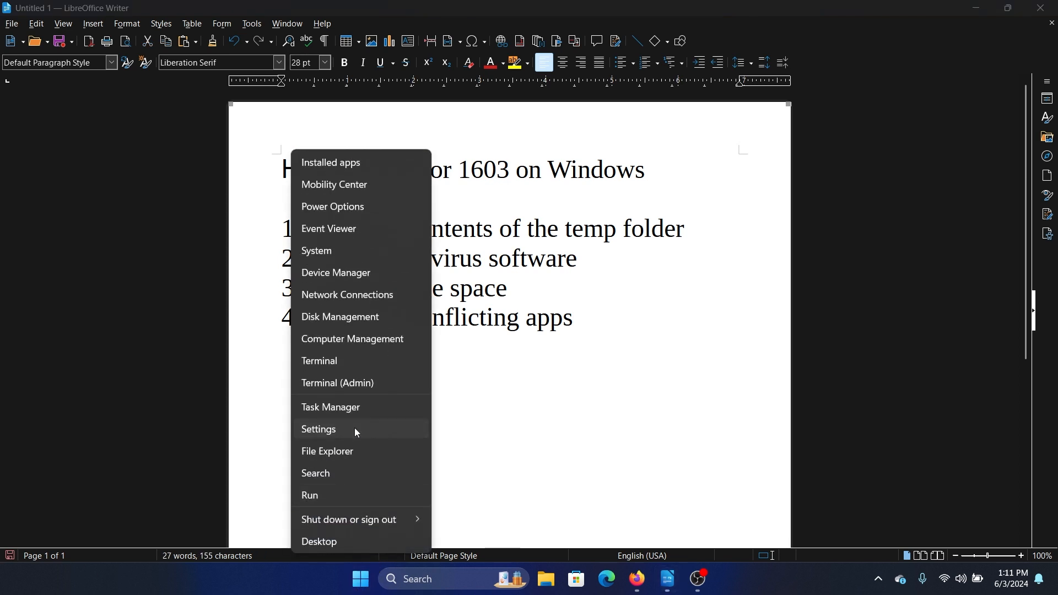
# Go through Settings > Apps to the Installed apps list and show its sort choices
pyautogui.click(319, 429)
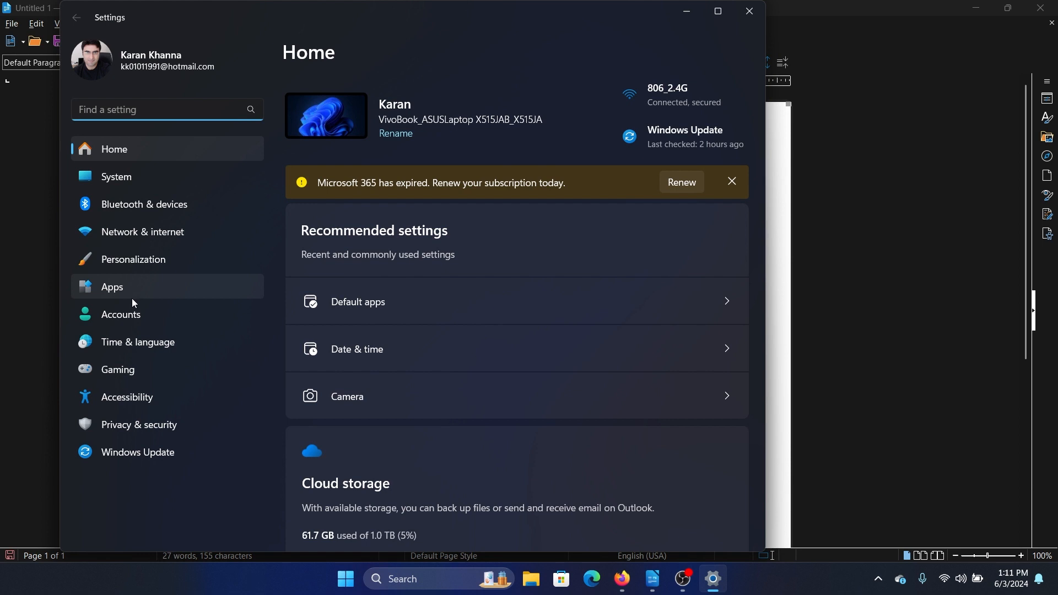
pyautogui.click(112, 286)
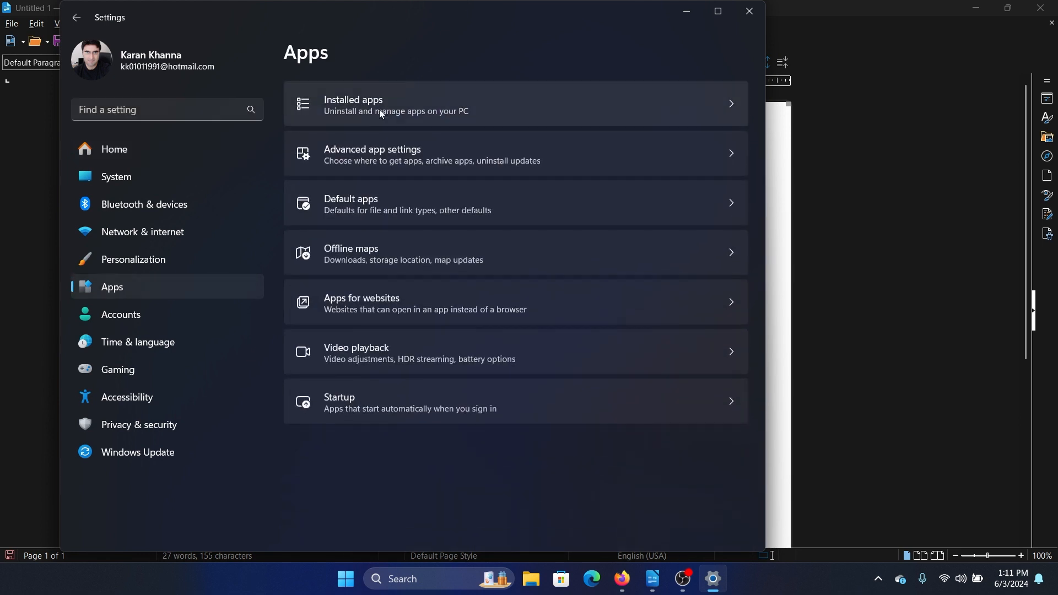
pyautogui.click(382, 103)
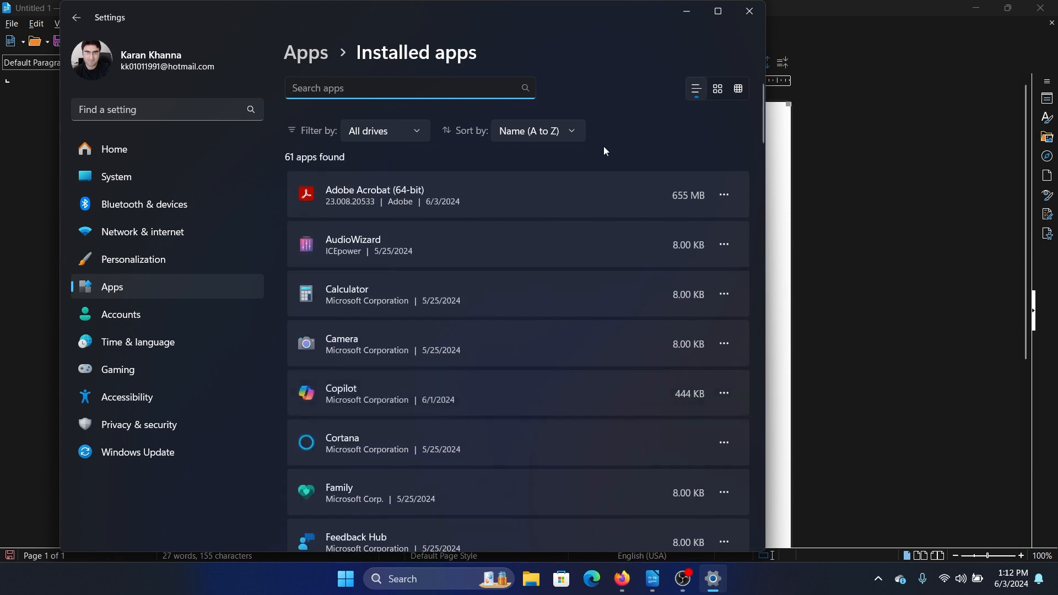
pyautogui.click(536, 130)
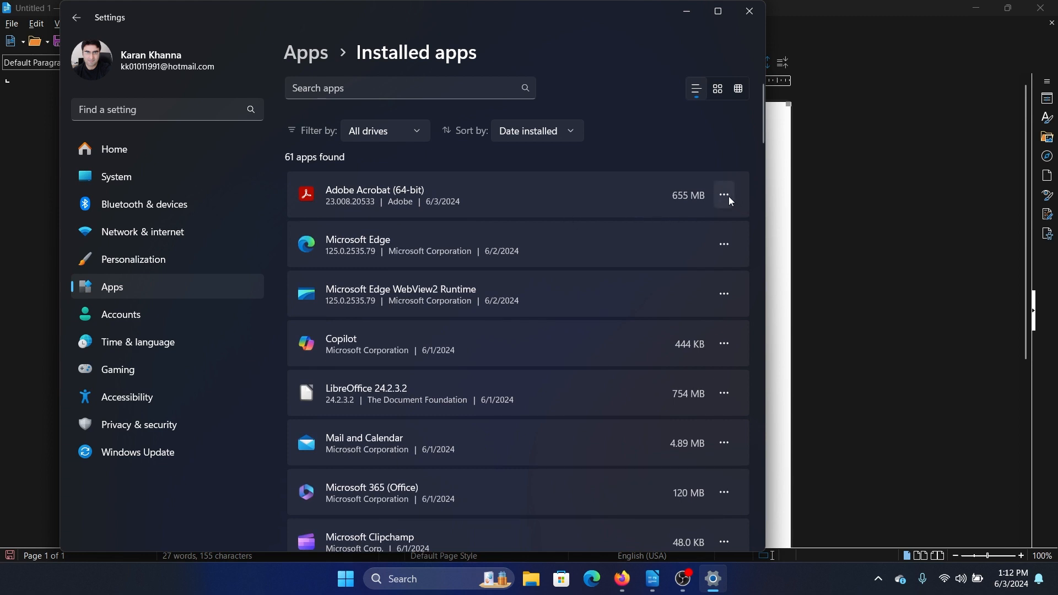
# Uninstall Copilot from its options menu, close Settings and refocus the Writer document
pyautogui.click(723, 344)
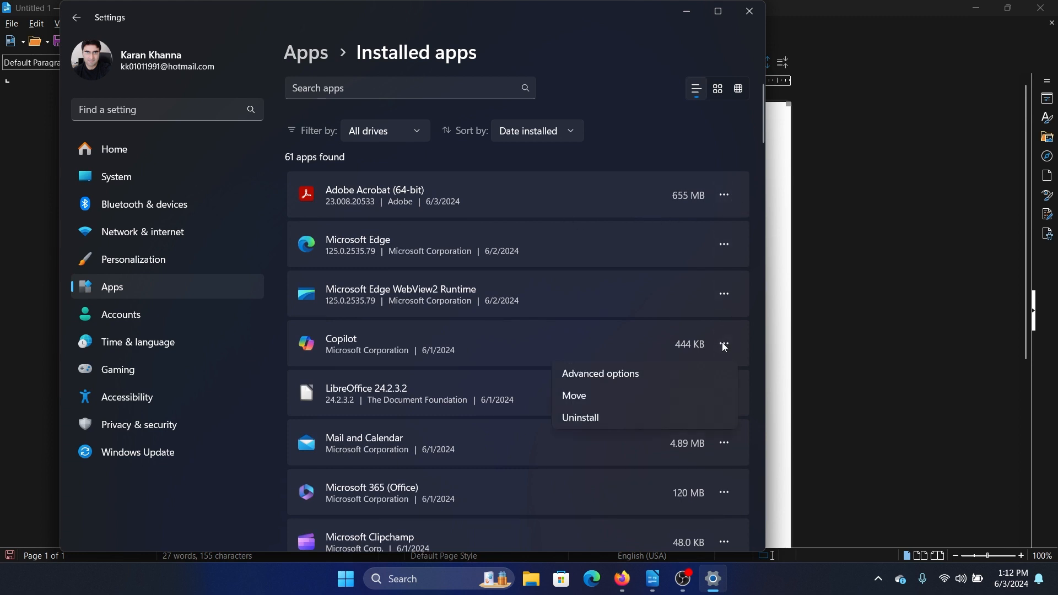
pyautogui.moveTo(588, 425)
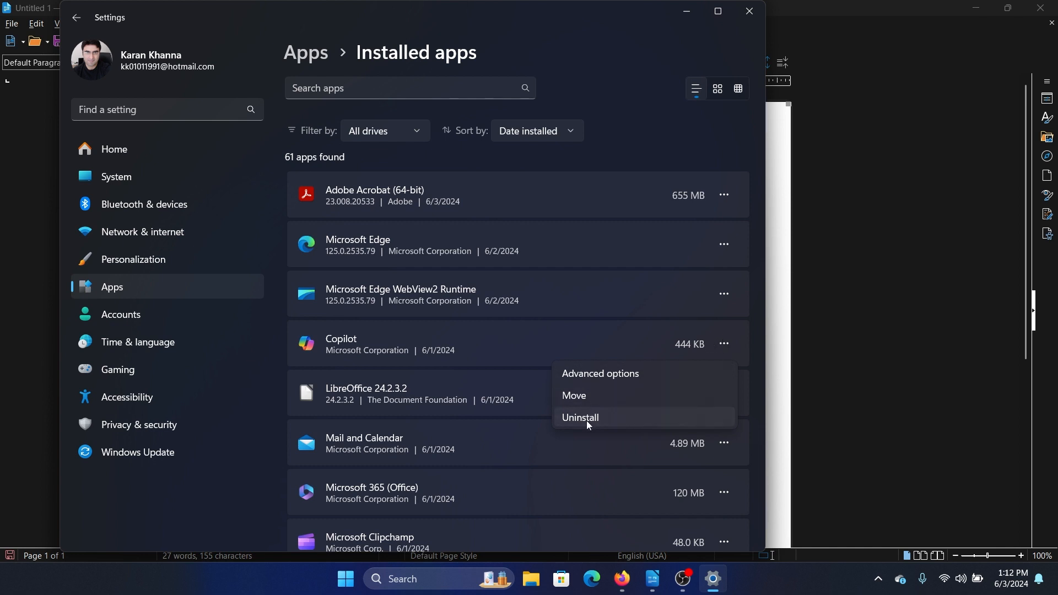
pyautogui.click(580, 416)
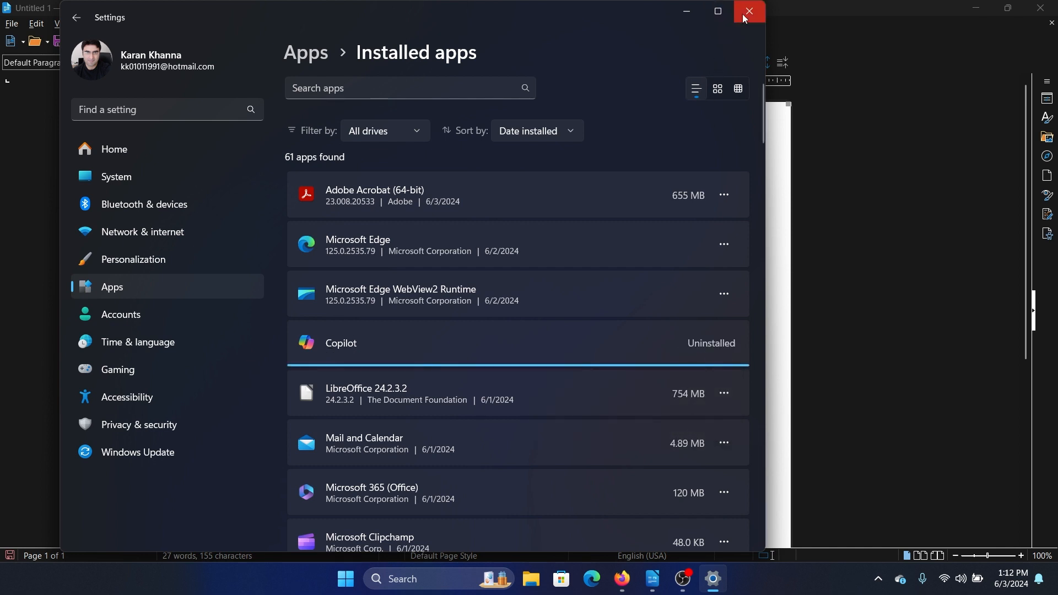
pyautogui.moveTo(748, 13)
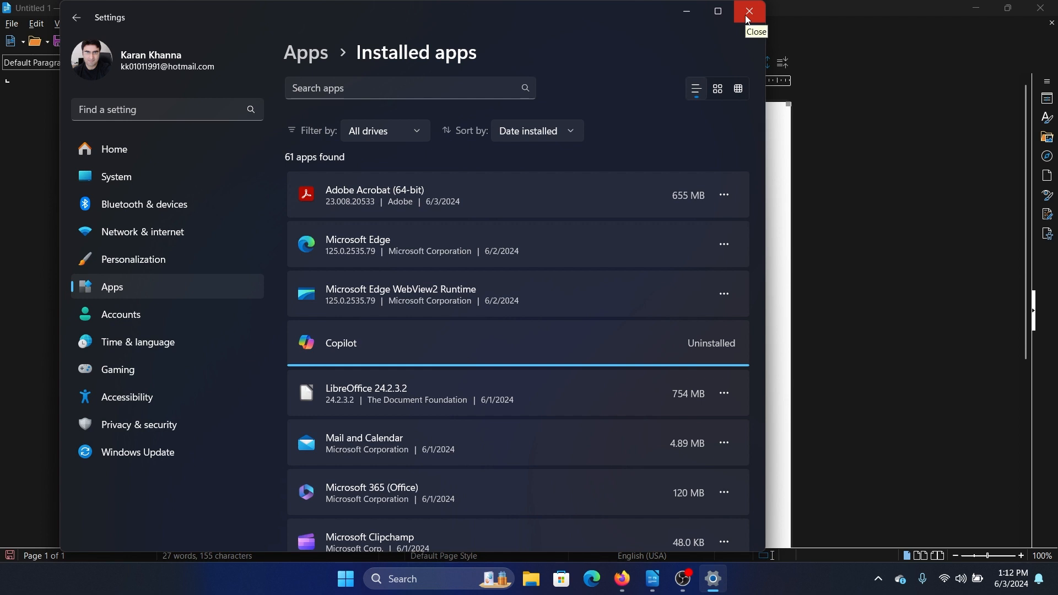
pyautogui.click(749, 11)
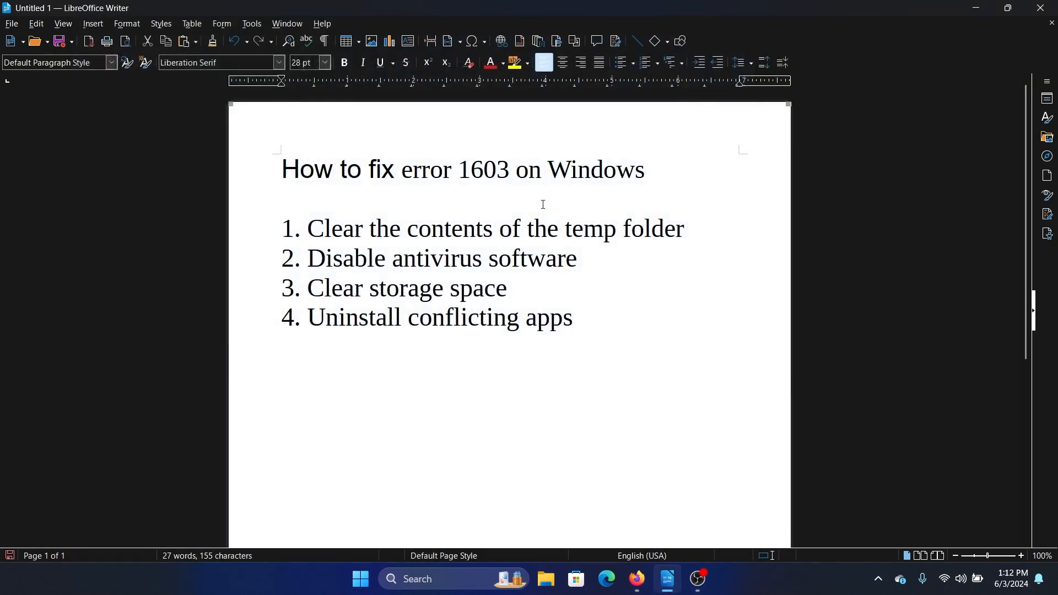
pyautogui.click(574, 317)
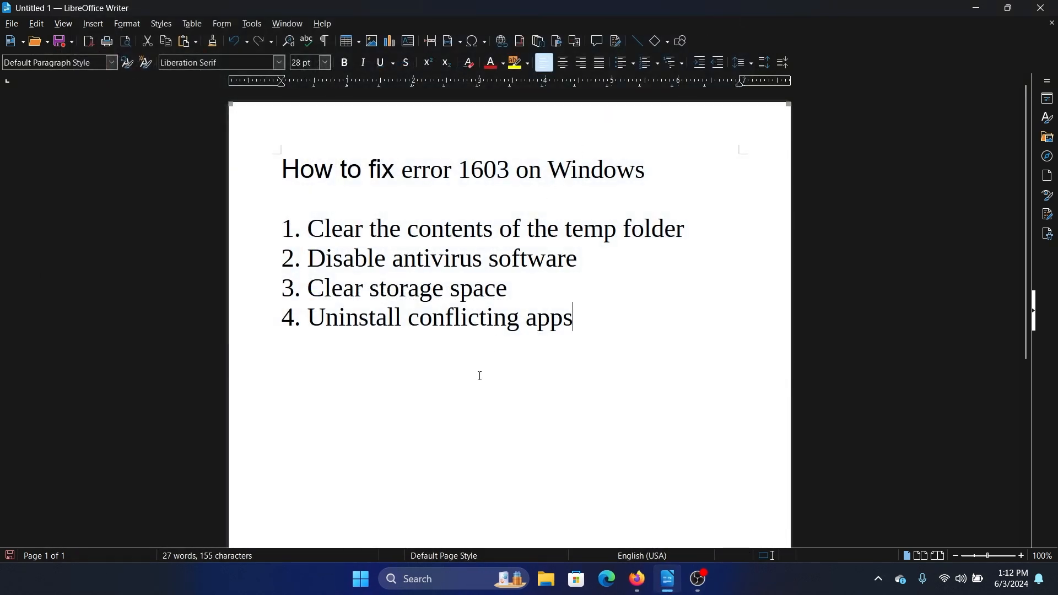